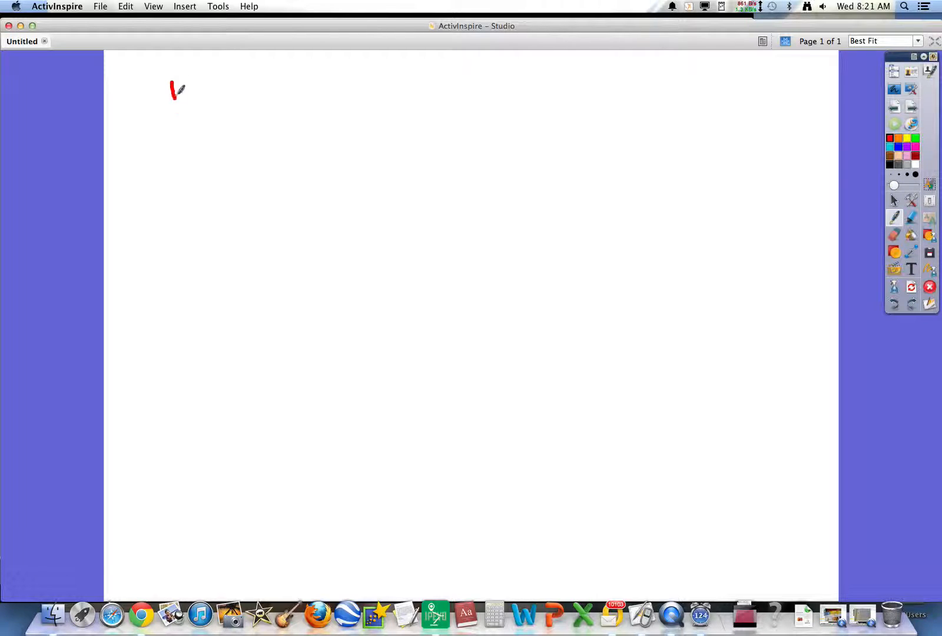
- Handwrite the word 'plants' in red ink at the top left of the page
drag(174, 108, 246, 90)
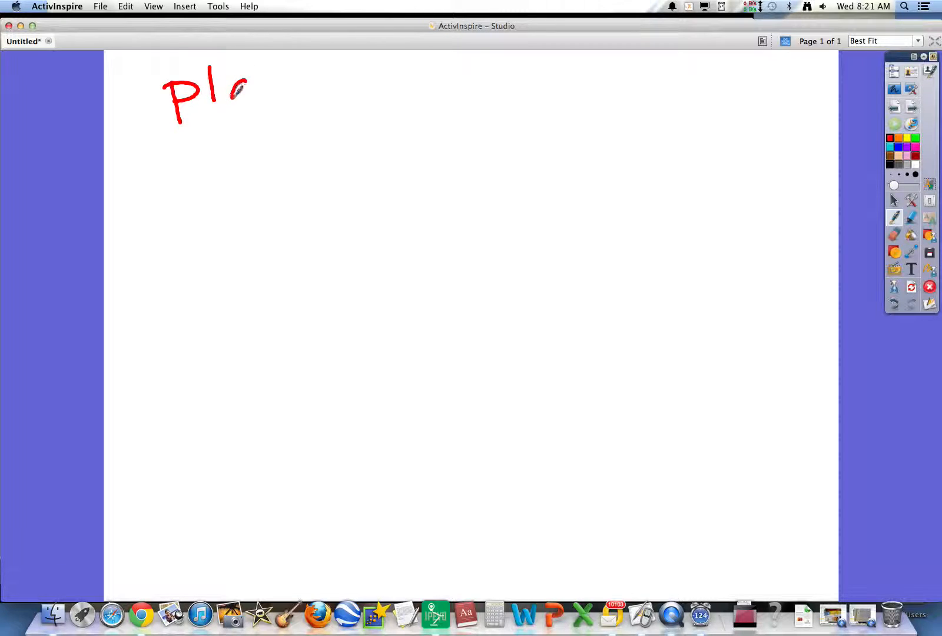
drag(244, 91, 318, 78)
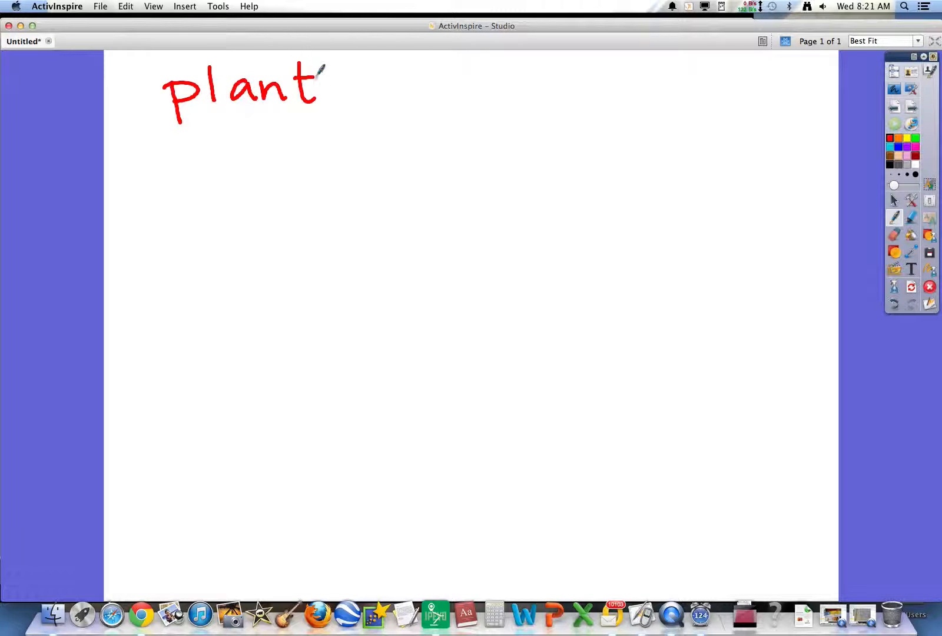
drag(327, 78, 345, 103)
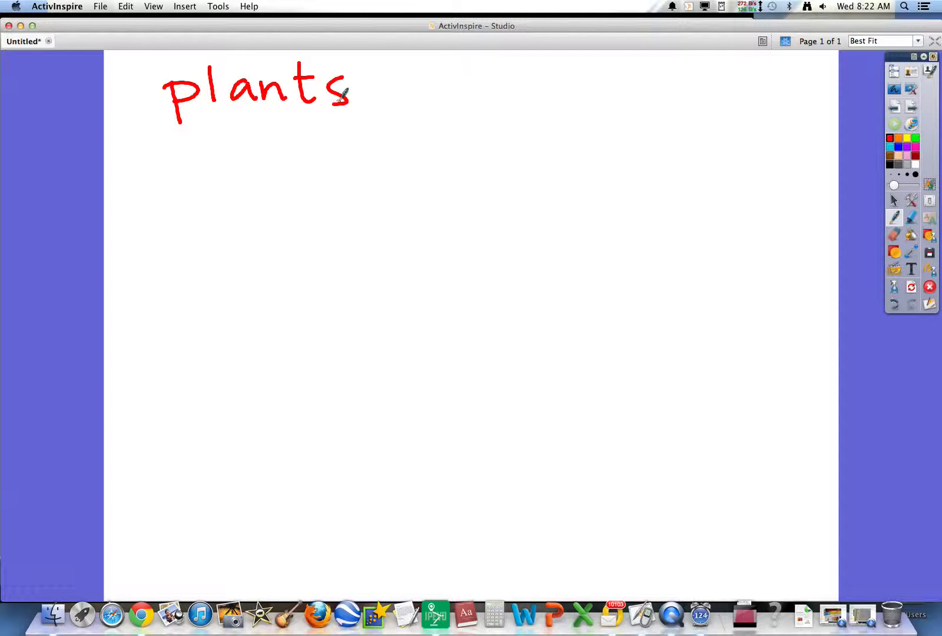
mouse_move(205, 144)
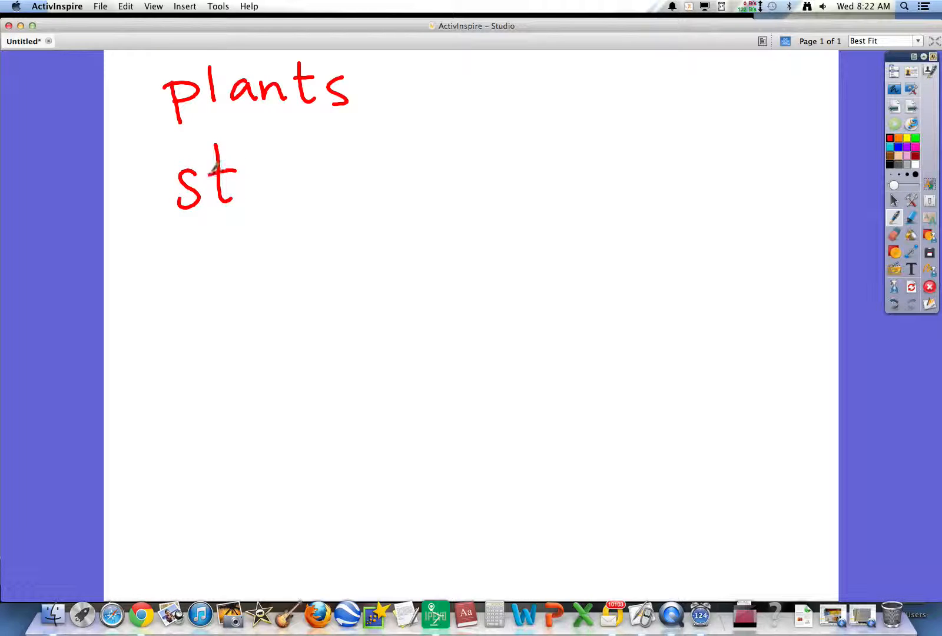
- Handwrite 'stands' in red directly below 'plants' in the first column
drag(234, 175, 337, 174)
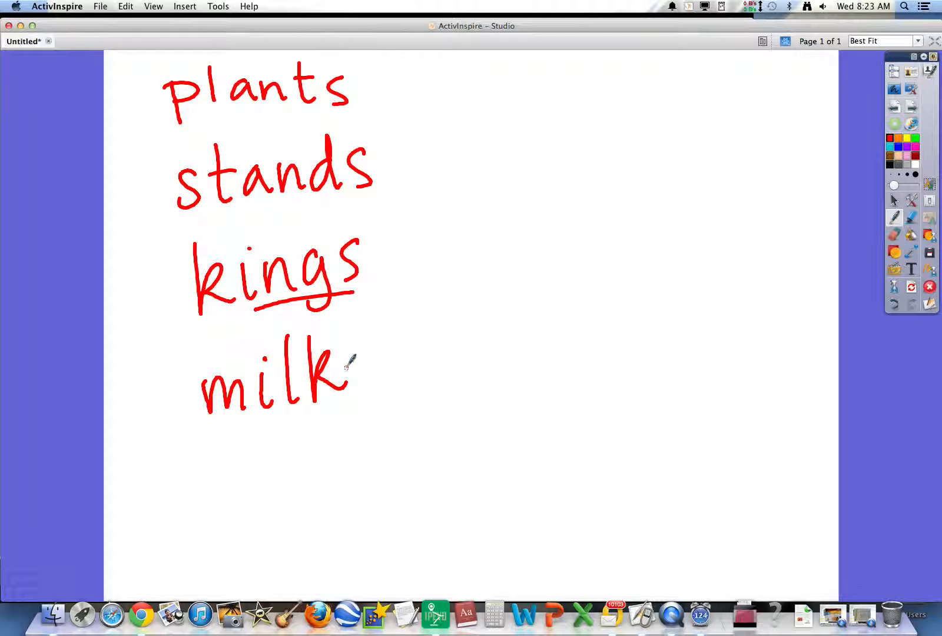
- Handwrite 'flat' below 'milk', then 'kept' beside 'plants' to begin a second column
drag(228, 445, 217, 499)
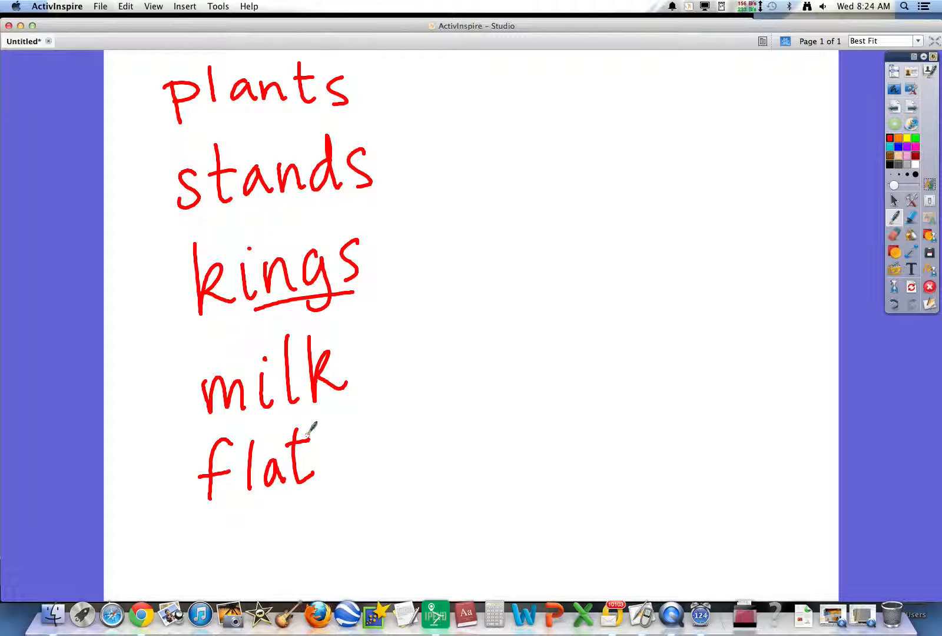
drag(448, 56, 448, 111)
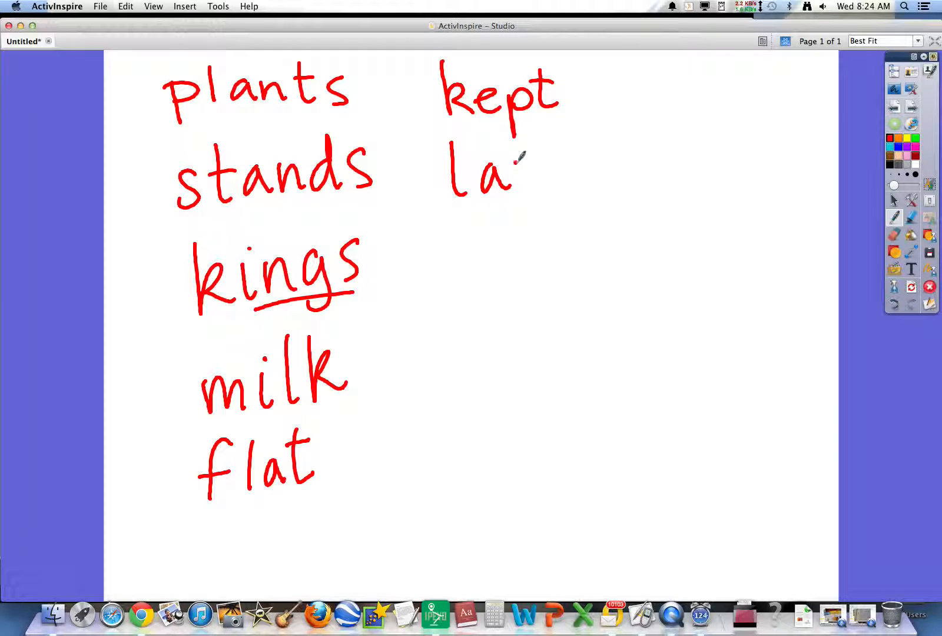
- Handwrite 'land' and 'held' in red below 'kept' in the second column
drag(522, 175, 592, 175)
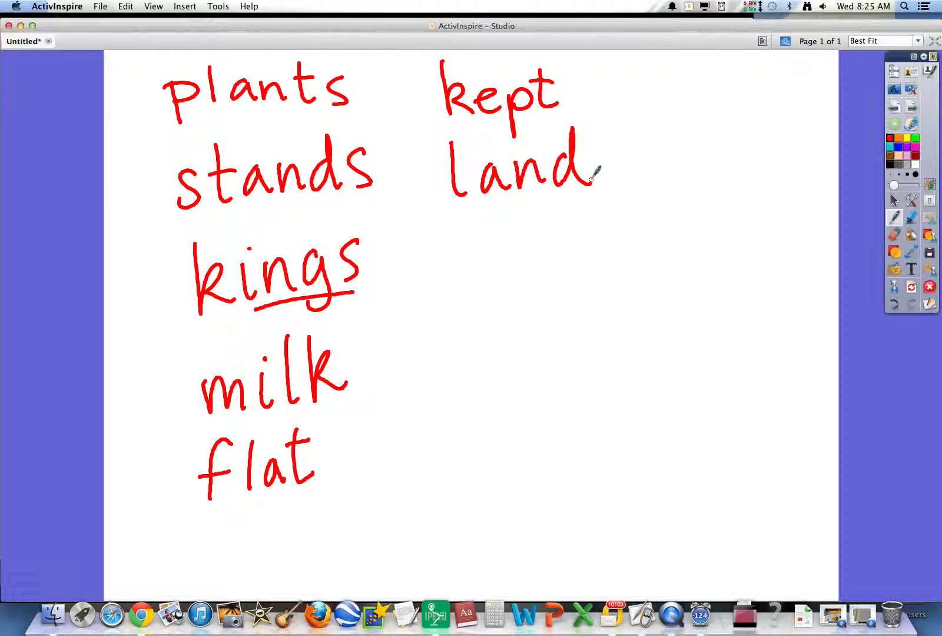
drag(456, 240, 528, 282)
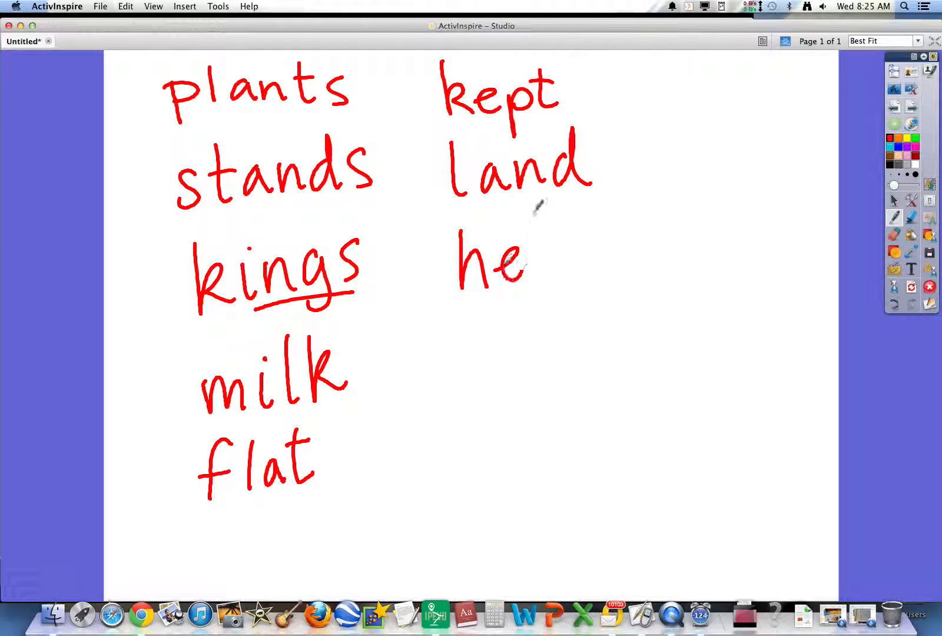
drag(528, 258, 594, 258)
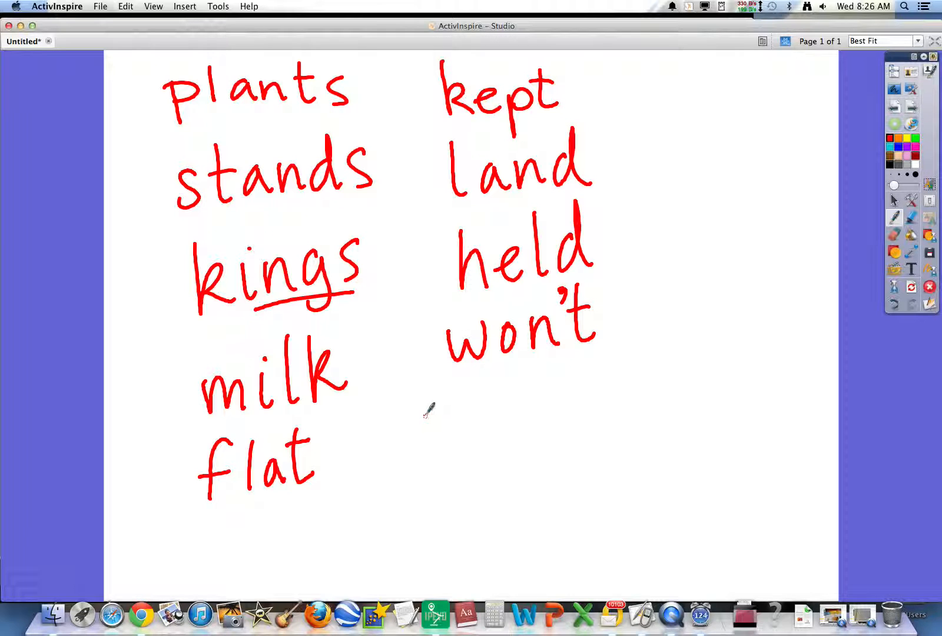
- Handwrite 'mind' below 'won't', then start 'wind' at the top of a third column
drag(426, 432, 511, 420)
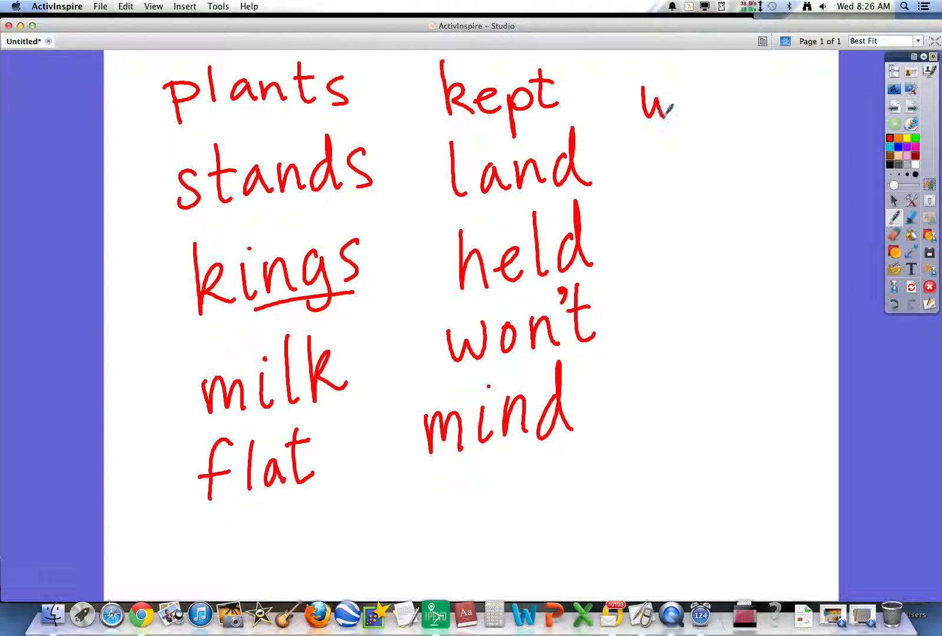
drag(649, 96, 751, 97)
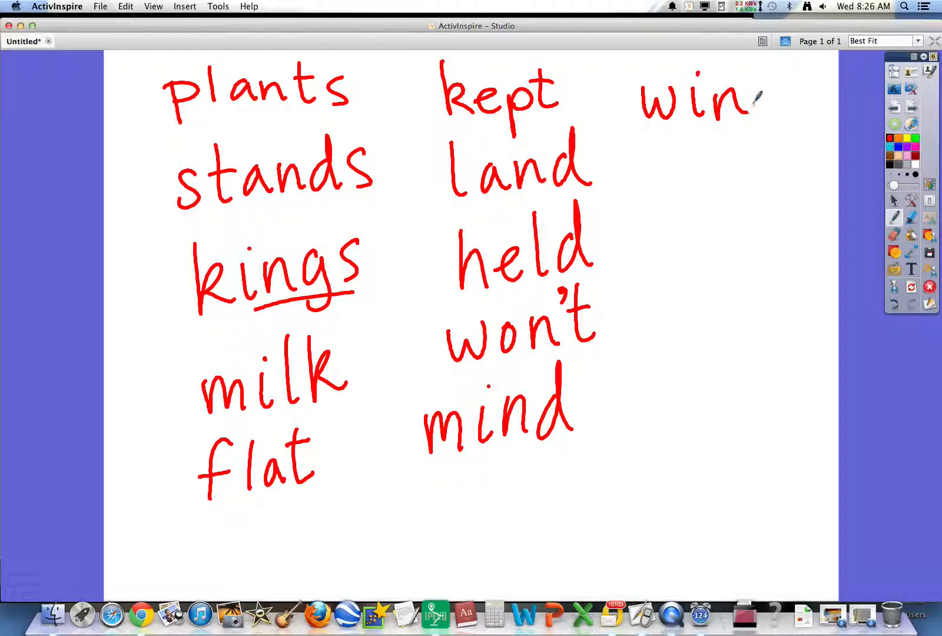
- Finish 'wind' and handwrite 'group' below it in the third column
drag(763, 96, 793, 109)
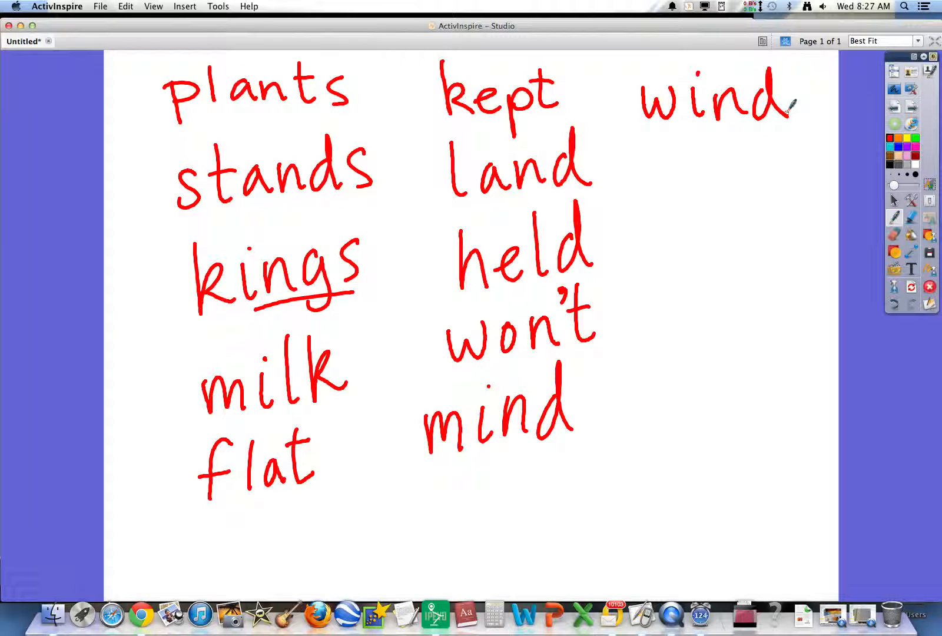
drag(655, 151, 709, 192)
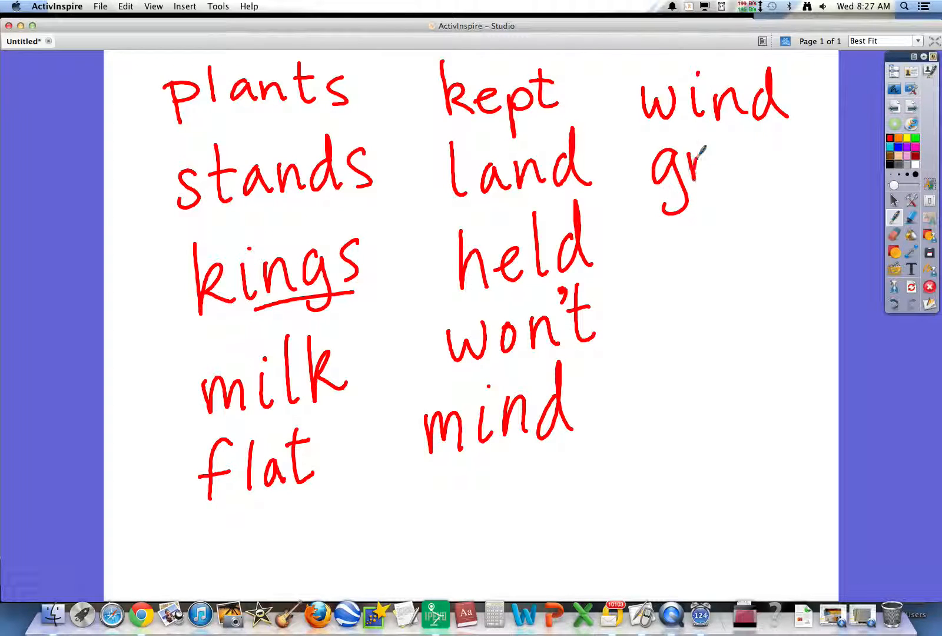
drag(709, 150, 792, 169)
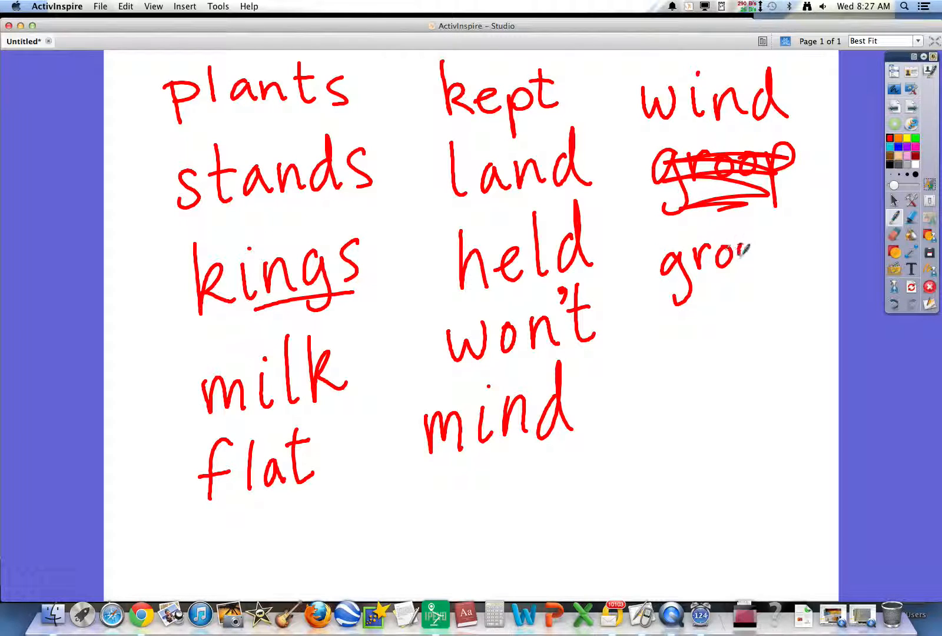
drag(745, 252, 792, 252)
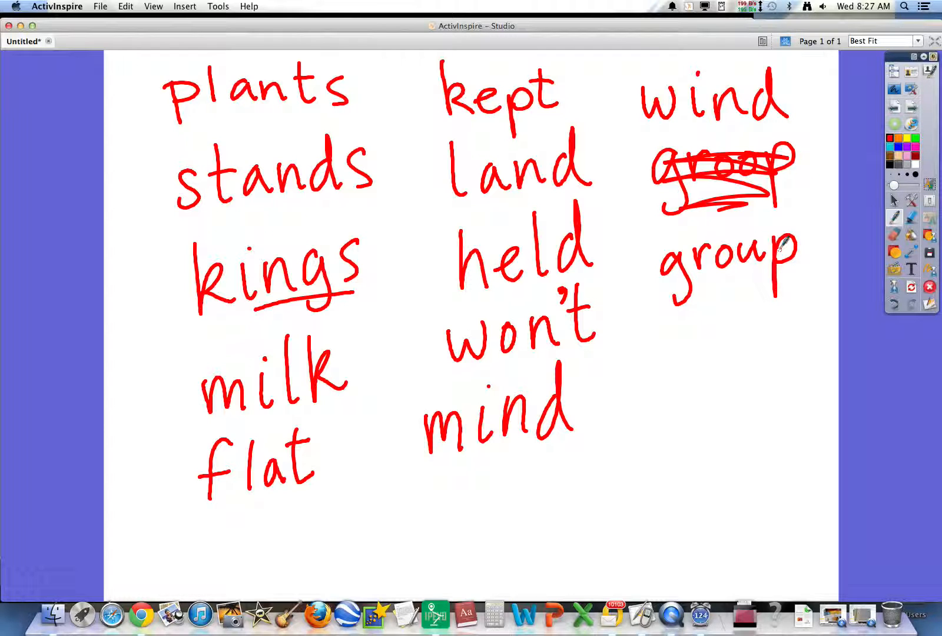
- Circle the tricky word 'won't' on the spelling list
drag(492, 385, 607, 361)
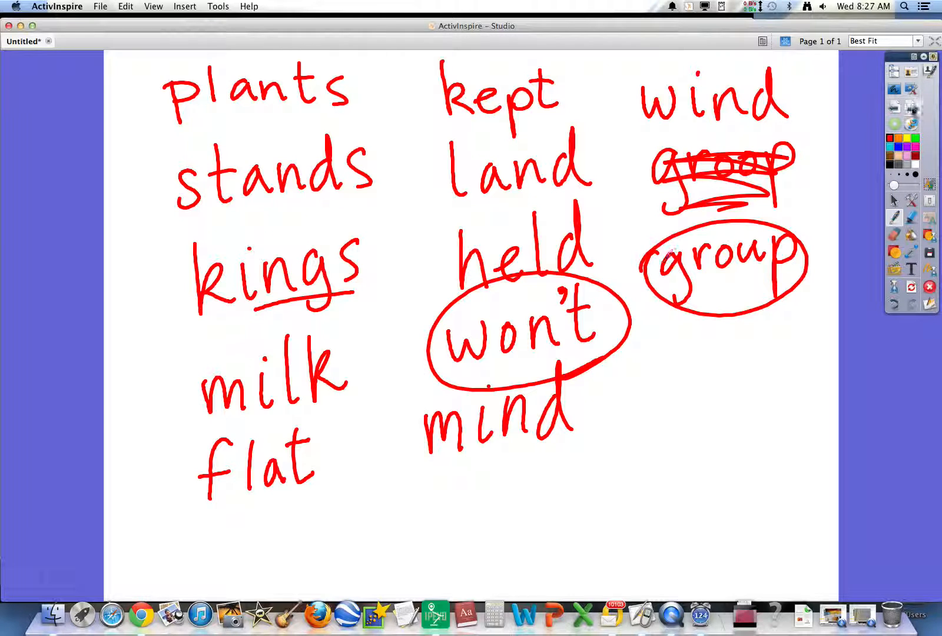
- Add a blank page 2 and handwrite 'person' in red at its top
click(911, 106)
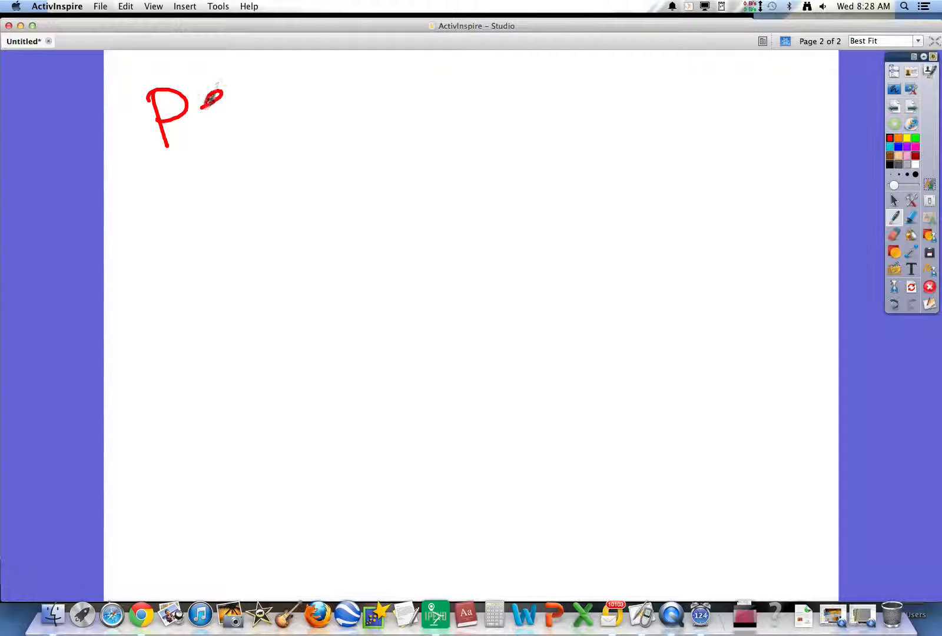
drag(198, 102, 264, 114)
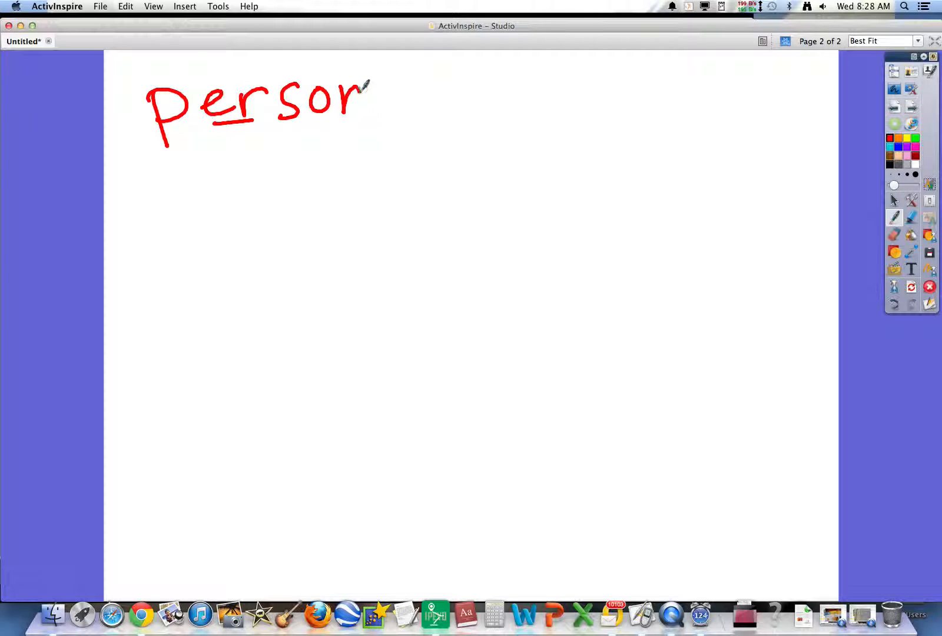
drag(360, 97, 391, 108)
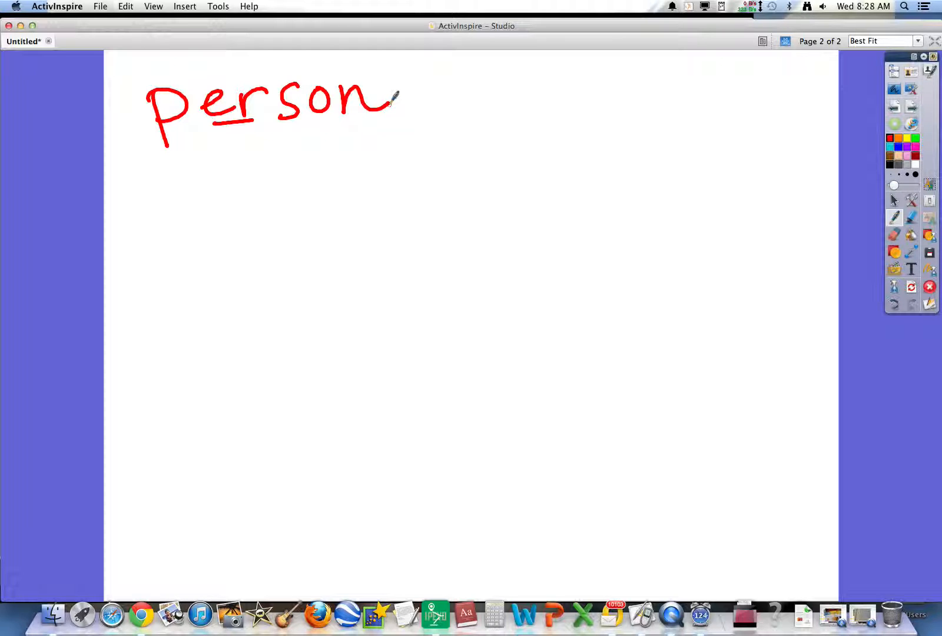
- Handwrite 'hundred' in red on the line below 'person'
drag(174, 180, 246, 210)
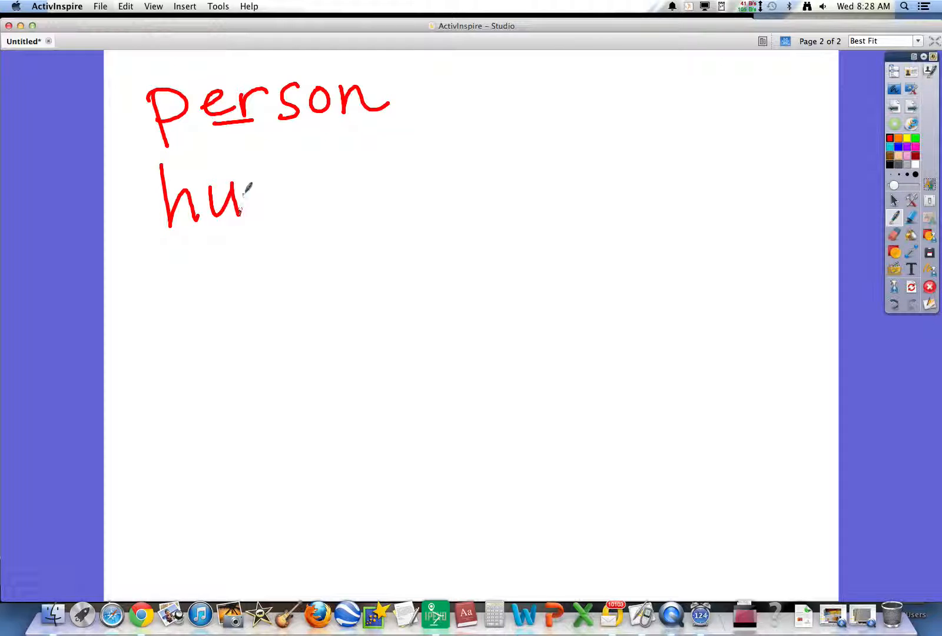
drag(246, 198, 355, 181)
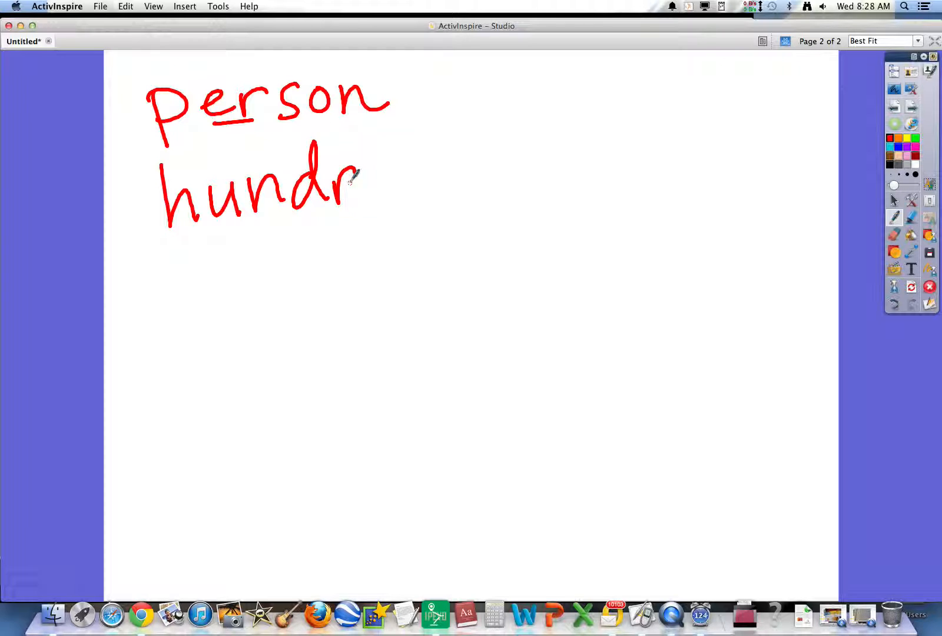
drag(355, 180, 438, 192)
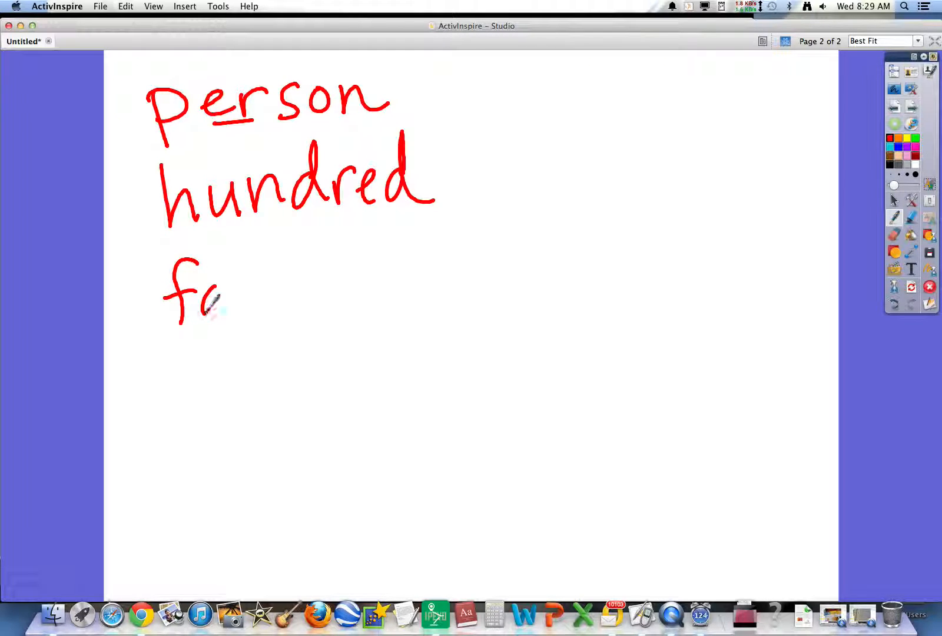
- Handwrite 'family' in red below 'hundred'
drag(222, 295, 306, 283)
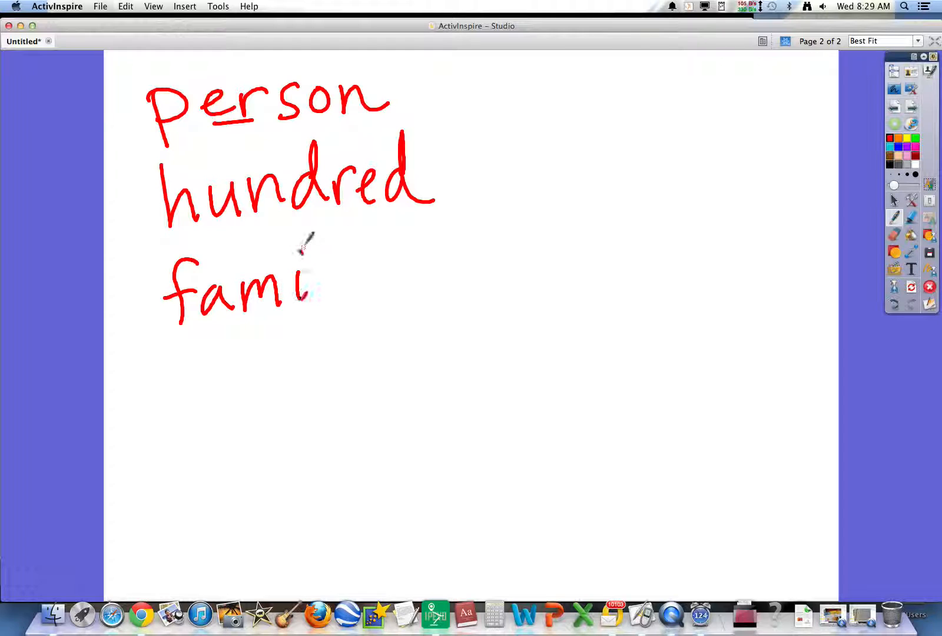
drag(310, 282, 360, 325)
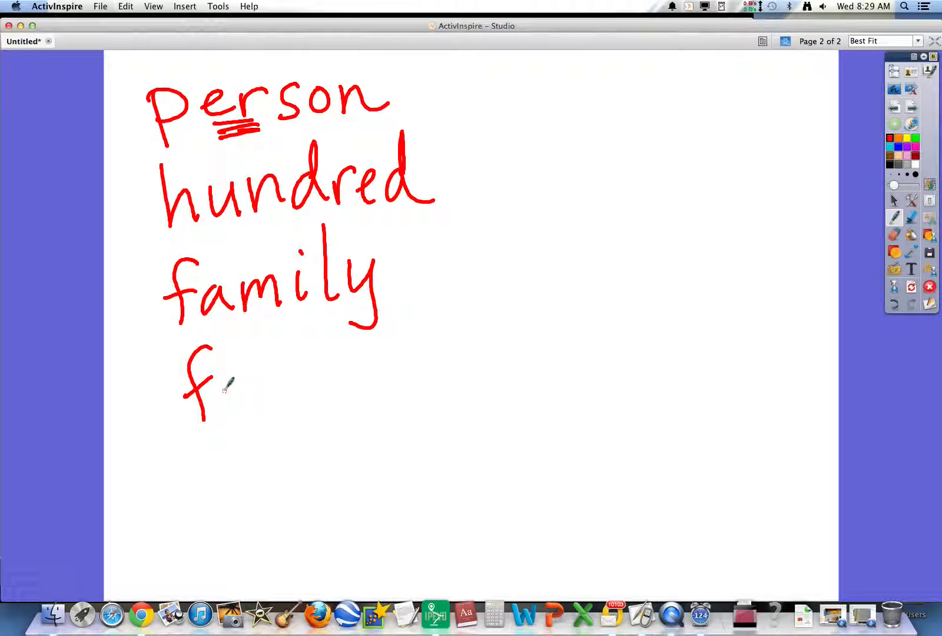
- Handwrite 'finger' below 'family', underlining its 'ing' and 'er'
drag(225, 385, 310, 372)
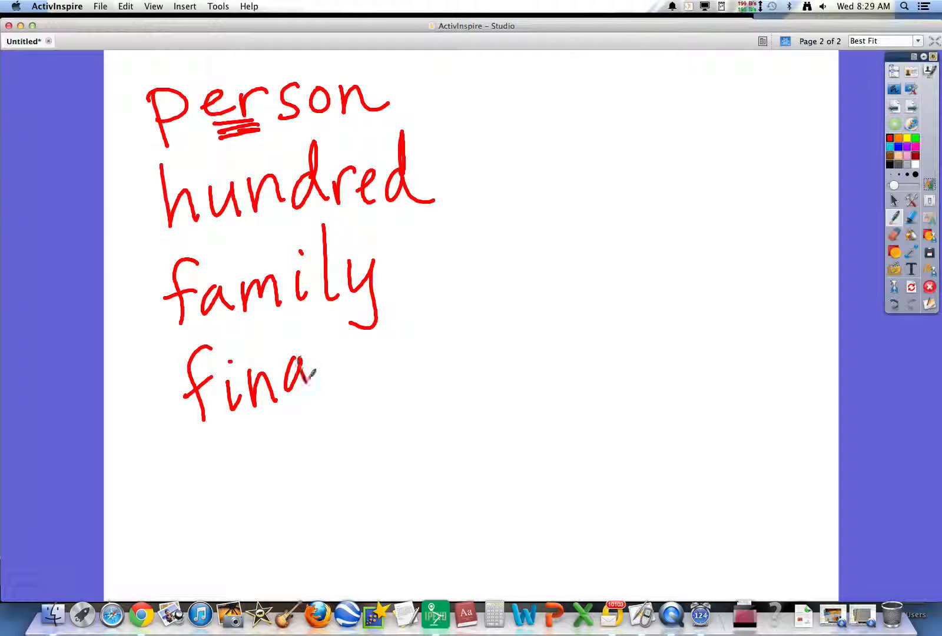
drag(307, 372, 360, 391)
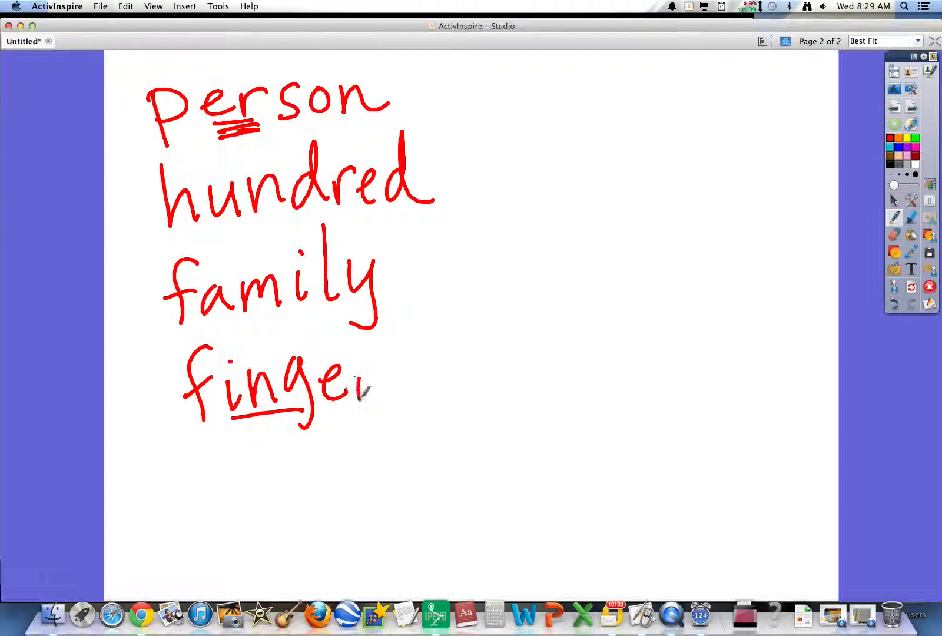
drag(354, 391, 391, 402)
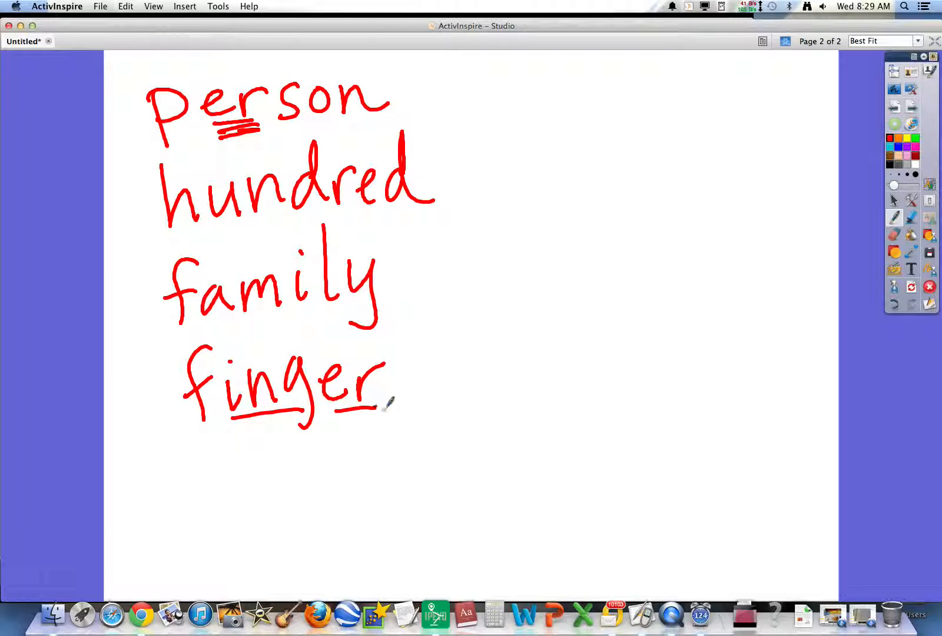